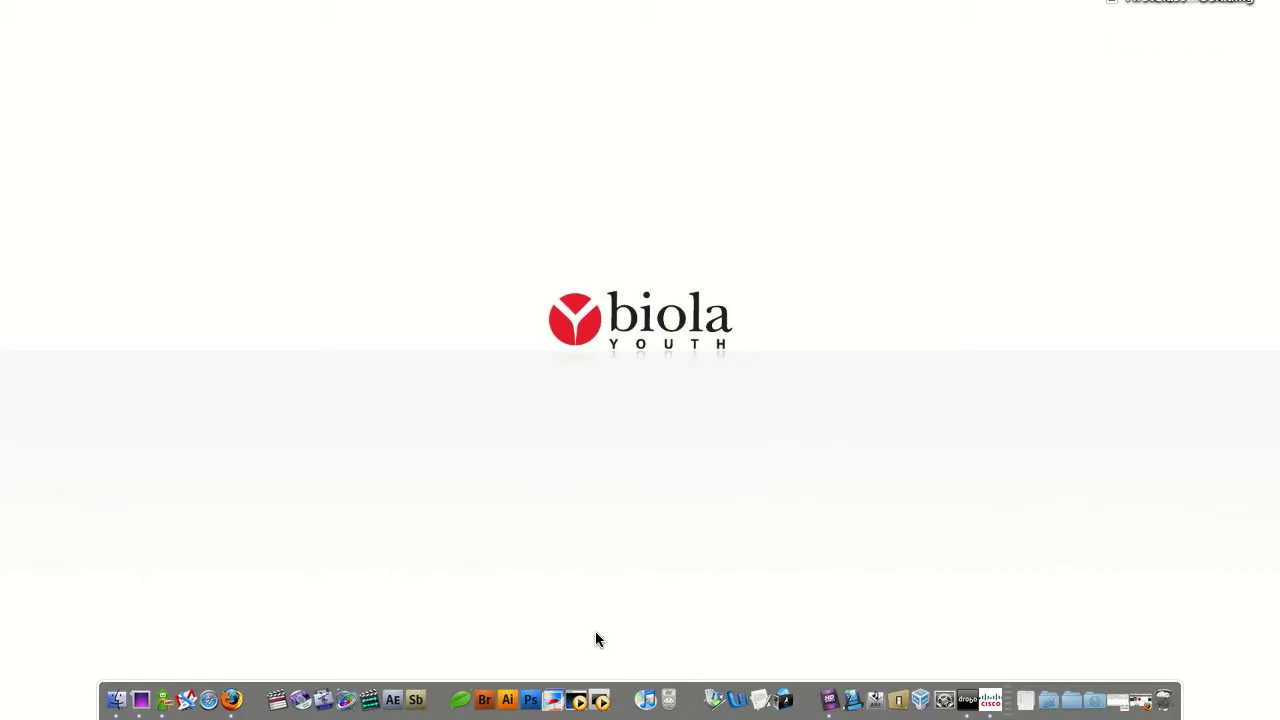
{"action": "mouse_move", "coordinate": [408, 606]}
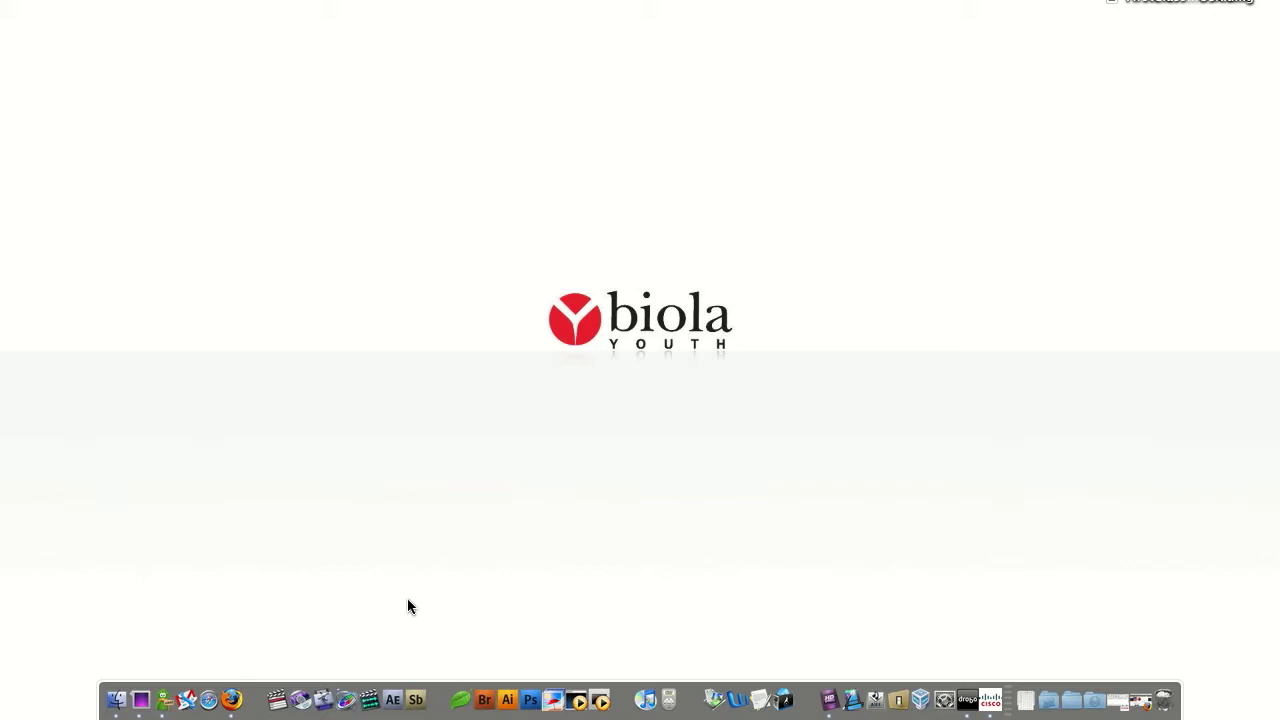
{"action": "mouse_move", "coordinate": [236, 684]}
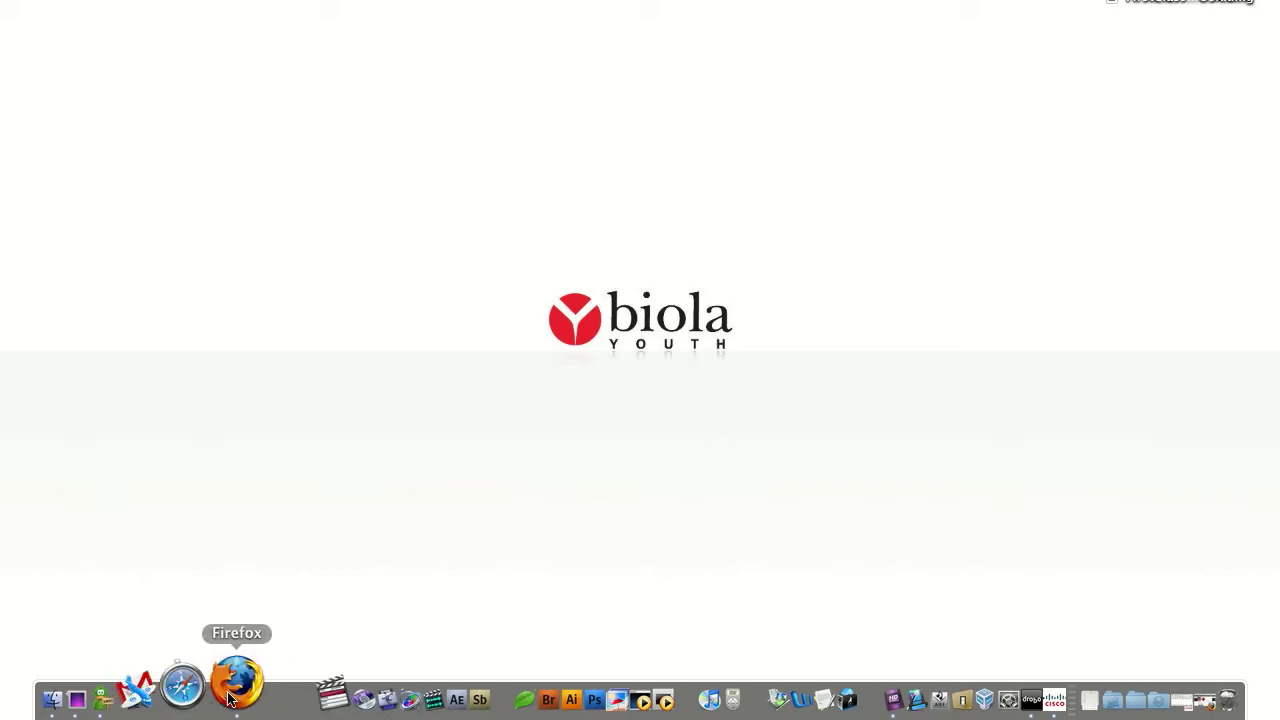
Launch Firefox on youth.biola.edu/firstclass and scroll to the FirstClass Downloads links
{"action": "left_click", "coordinate": [208, 684]}
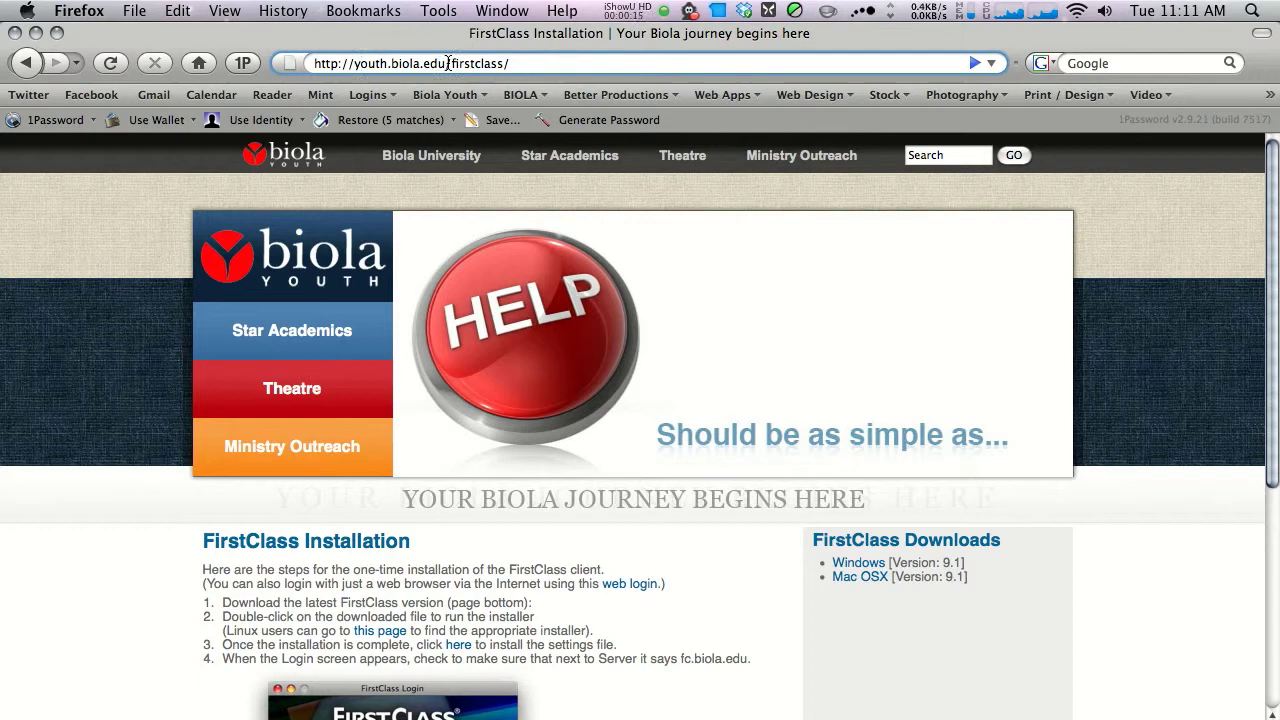
{"action": "scroll", "scroll_direction": "down", "scroll_amount": 3}
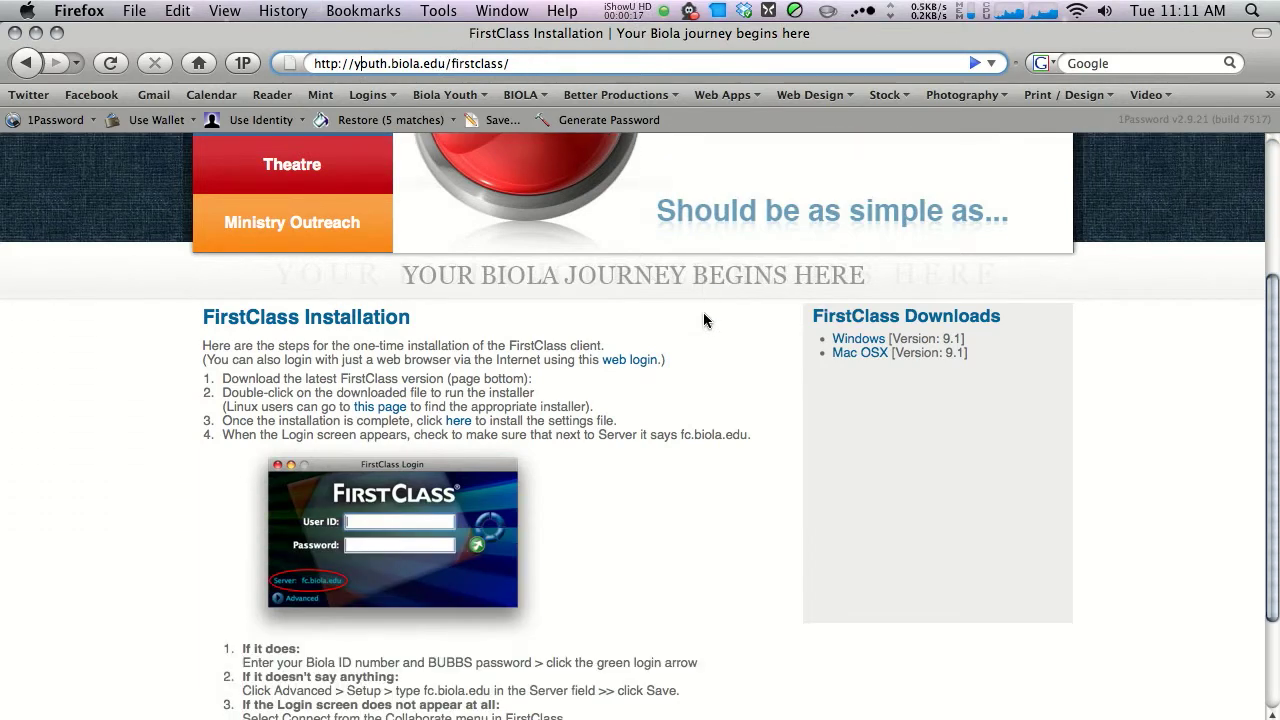
{"action": "scroll", "scroll_direction": "down", "scroll_amount": 3}
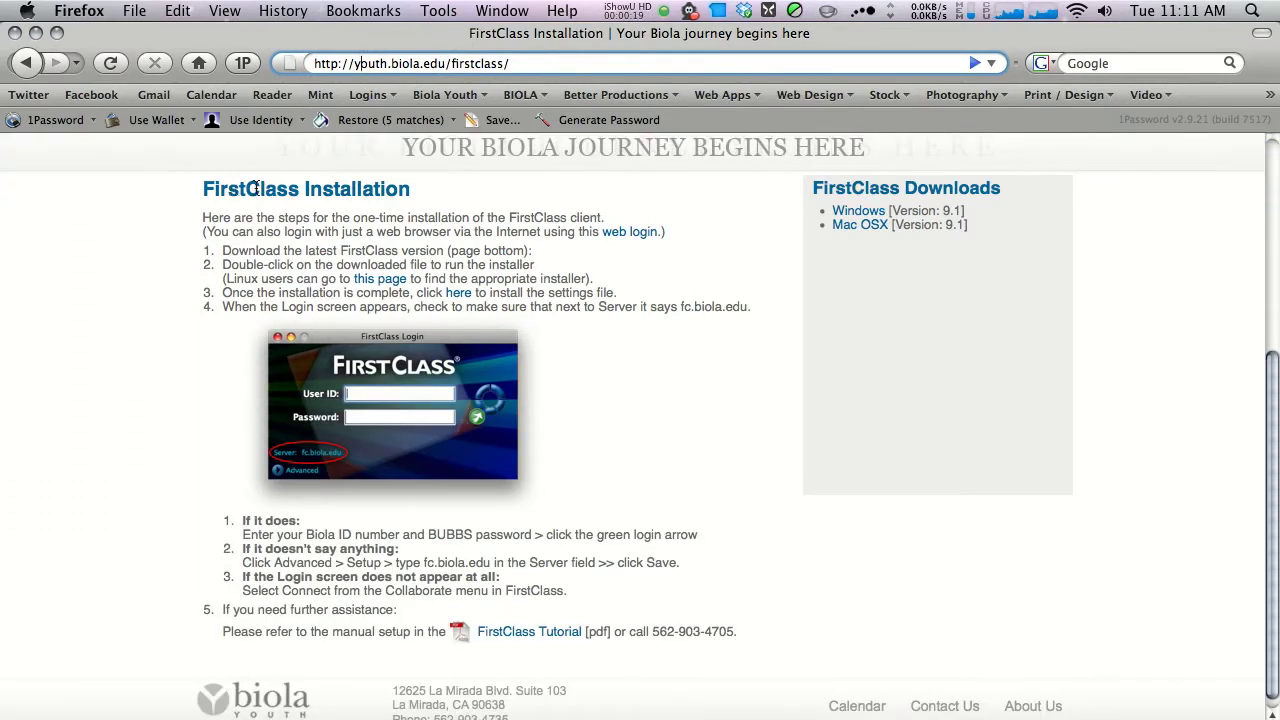
{"action": "scroll", "scroll_direction": "down", "scroll_amount": 3}
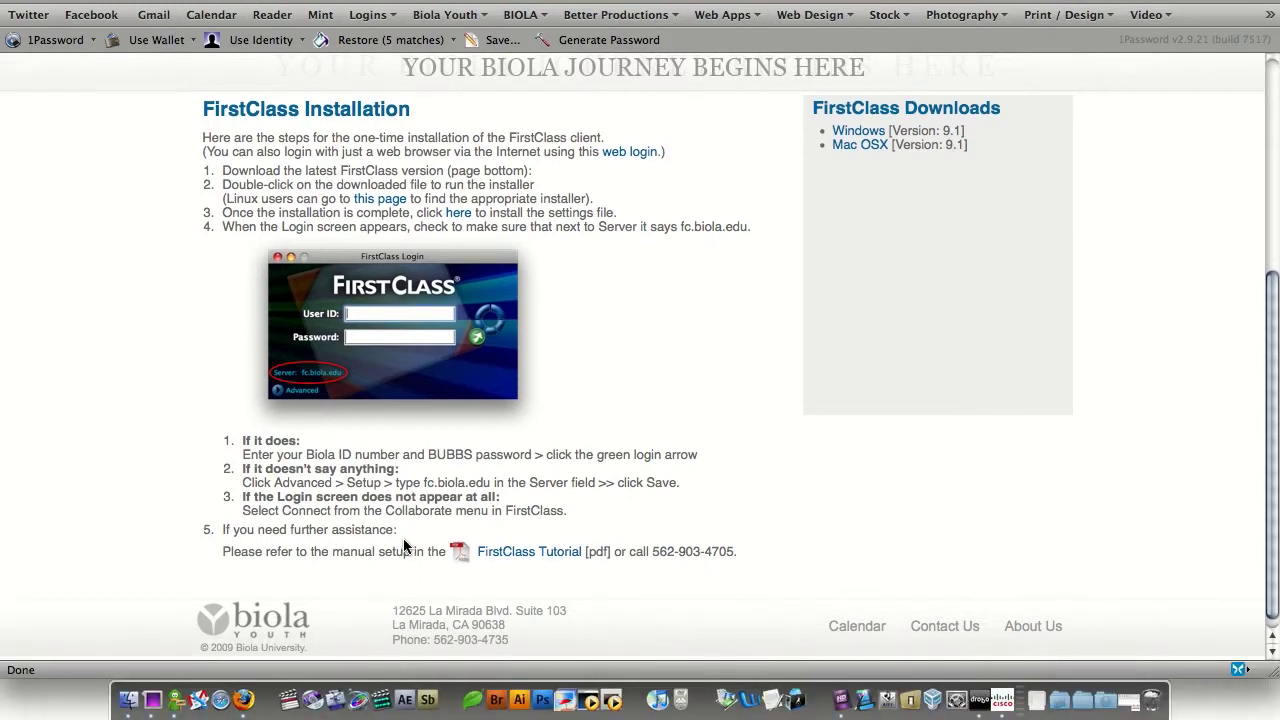
{"action": "mouse_move", "coordinate": [748, 390]}
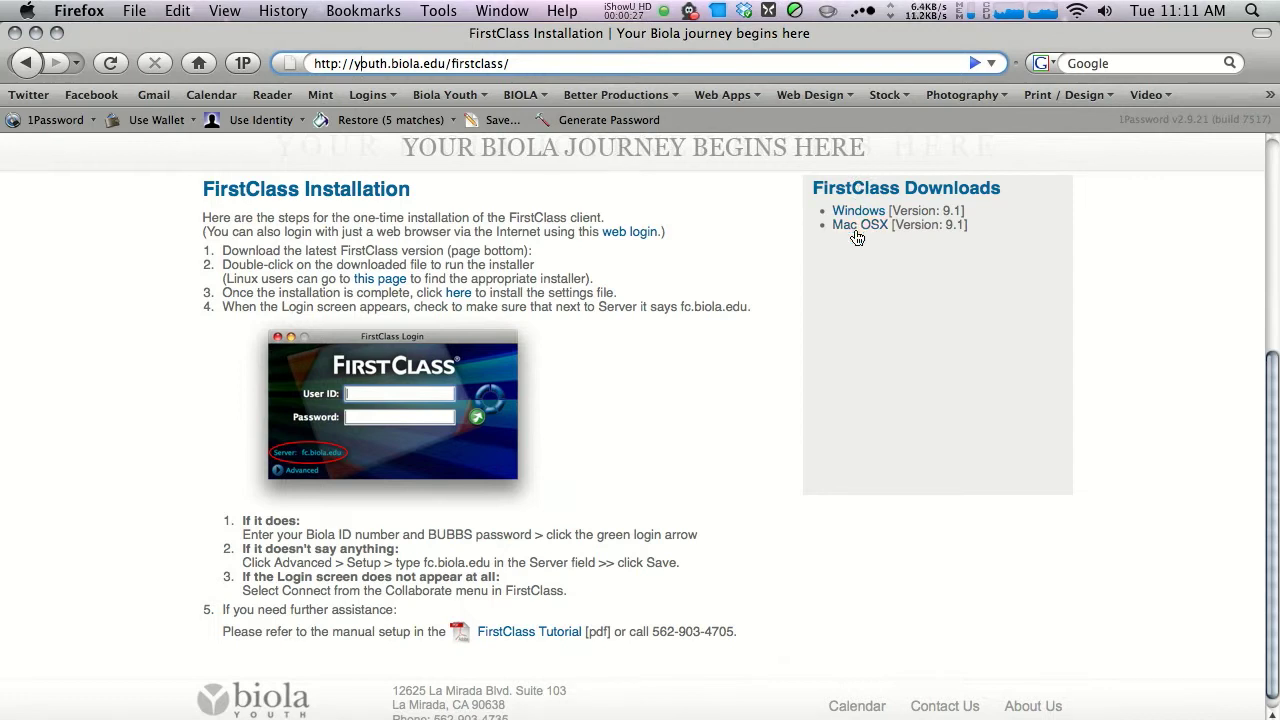
{"action": "mouse_move", "coordinate": [866, 232]}
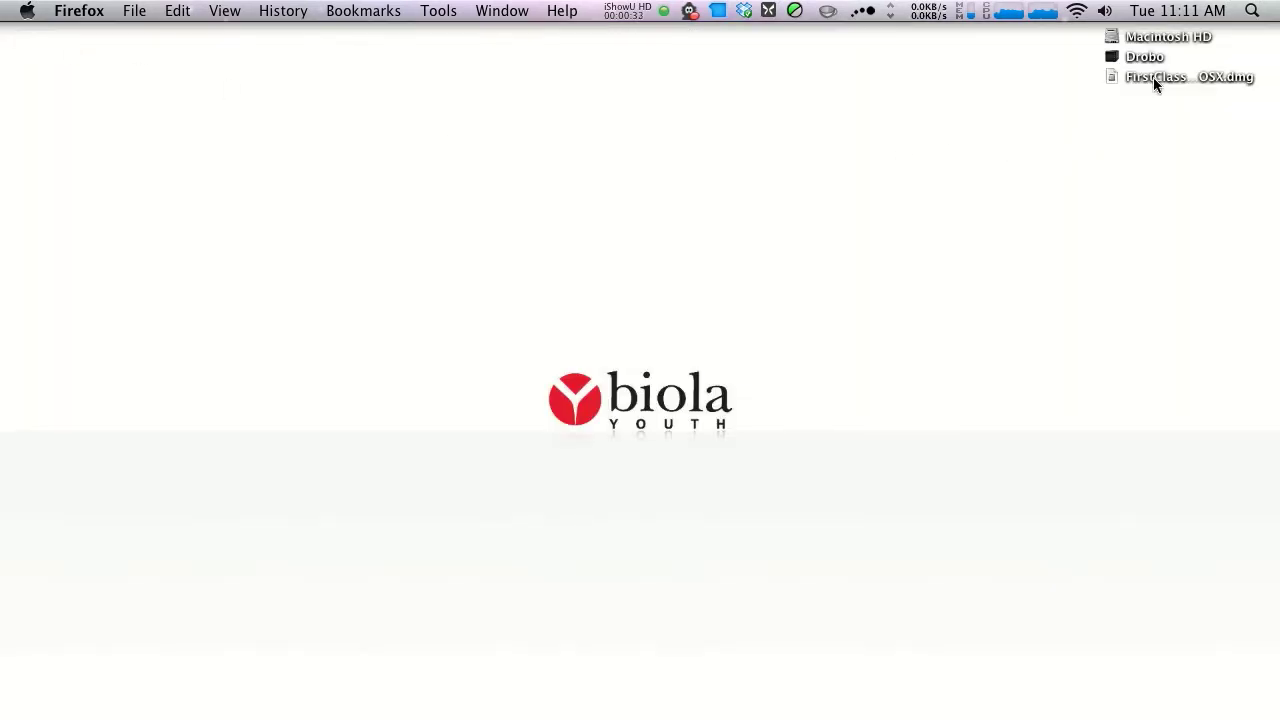
Mount the FirstClass dmg from the desktop and launch FirstClass 9126US from the FC9126USClient window
{"action": "left_click", "coordinate": [1188, 76]}
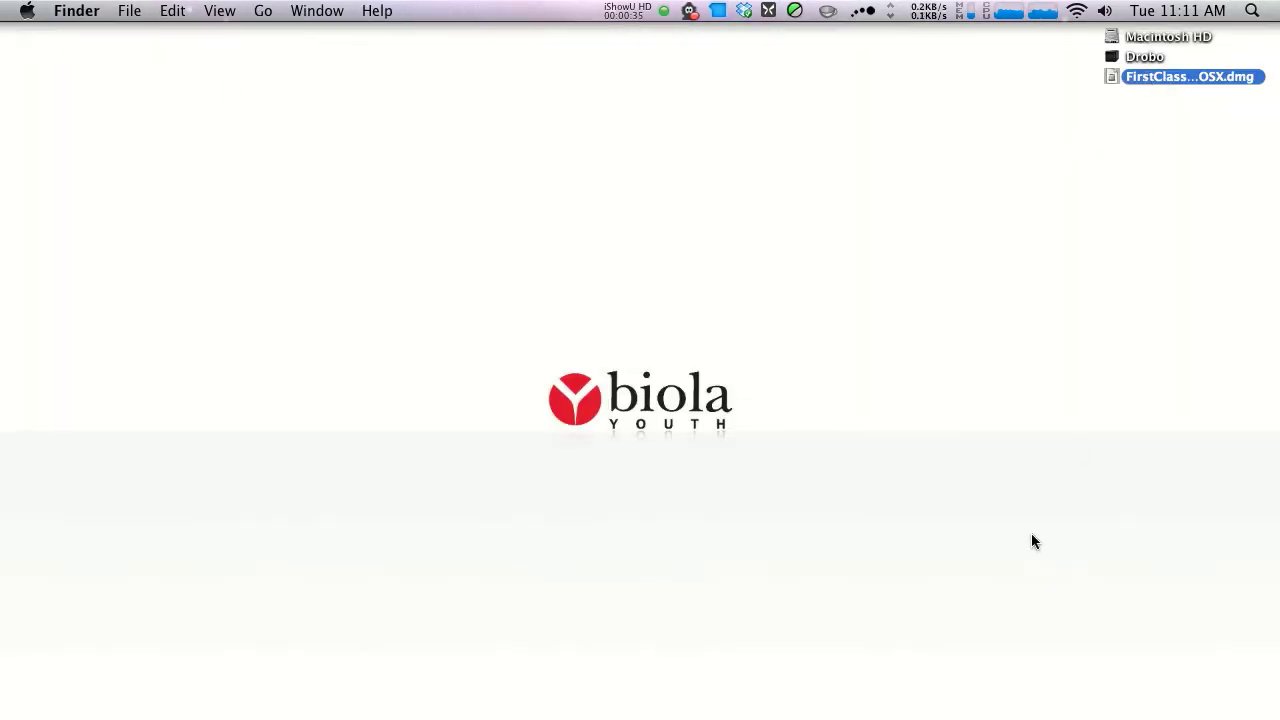
{"action": "left_click", "coordinate": [1110, 686]}
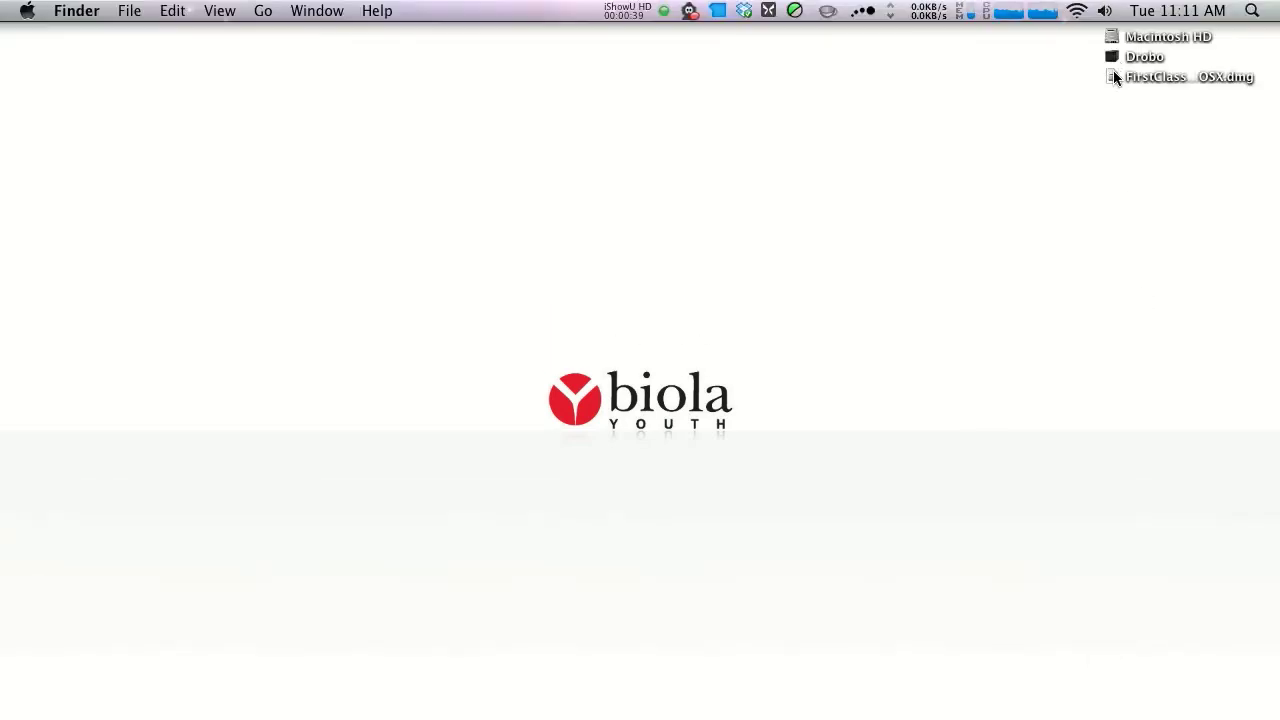
{"action": "double_click", "coordinate": [1190, 76]}
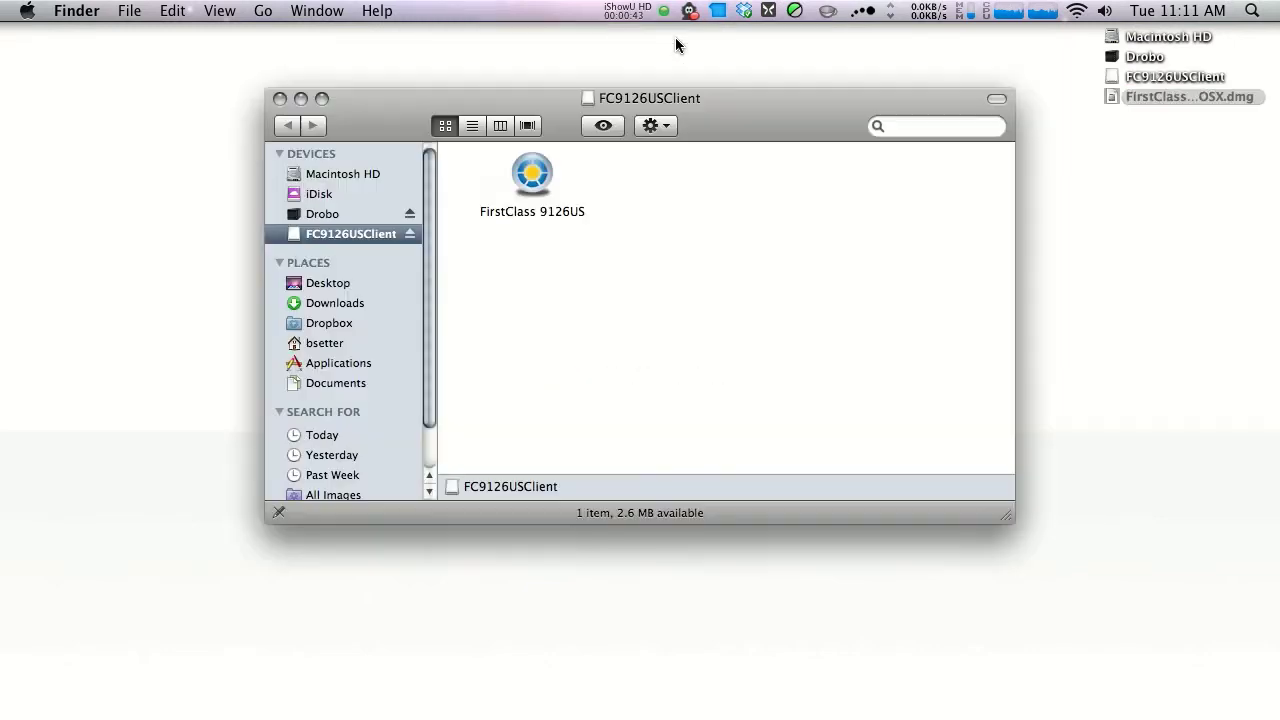
{"action": "mouse_move", "coordinate": [524, 184]}
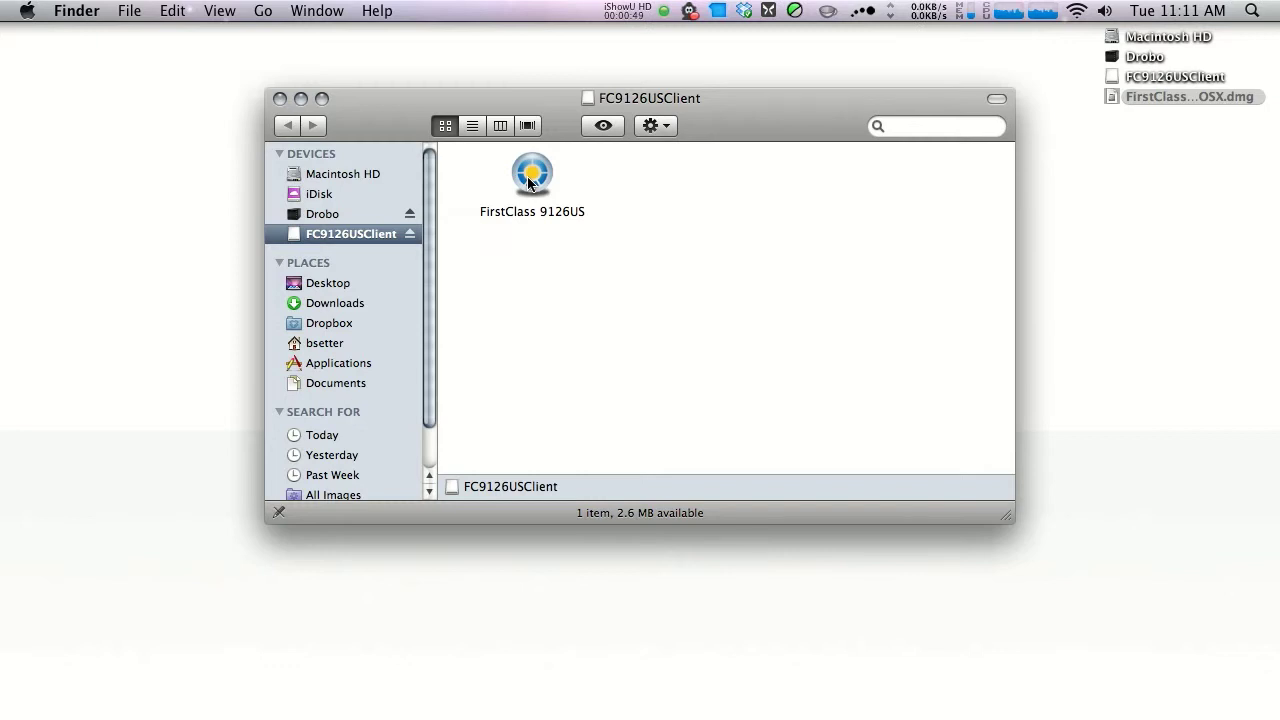
{"action": "double_click", "coordinate": [532, 172]}
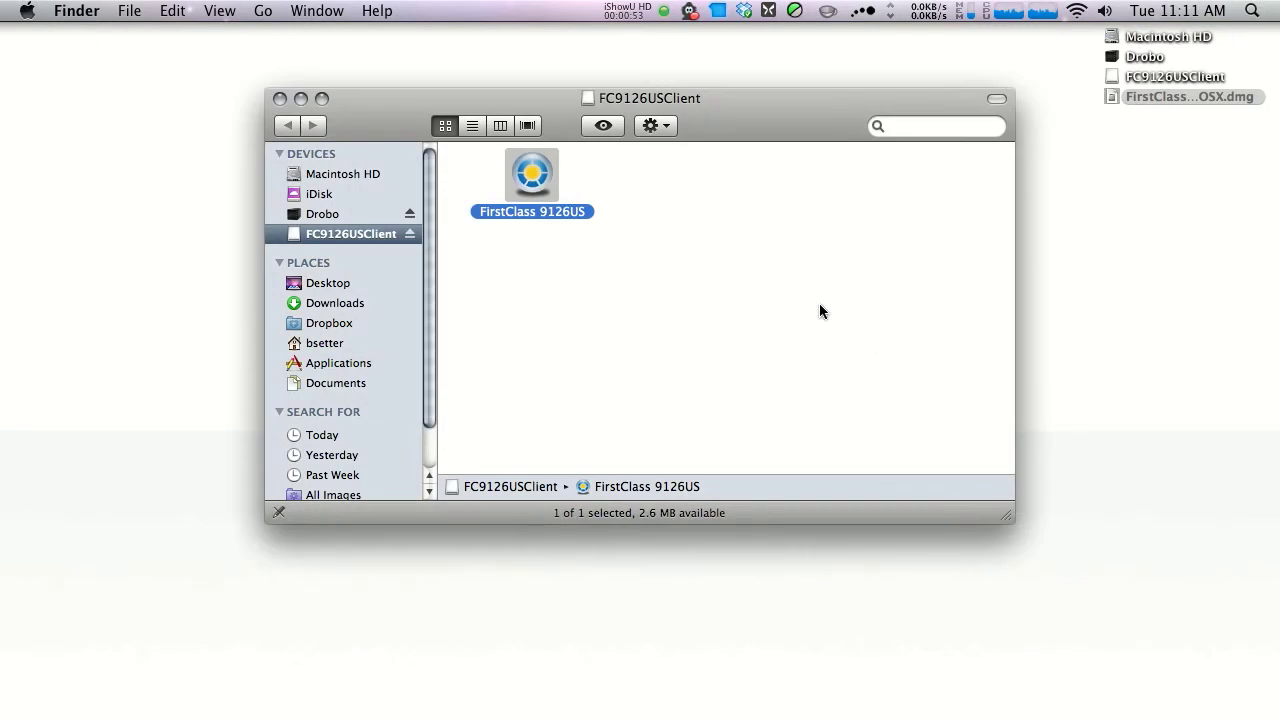
{"action": "double_click", "coordinate": [532, 172]}
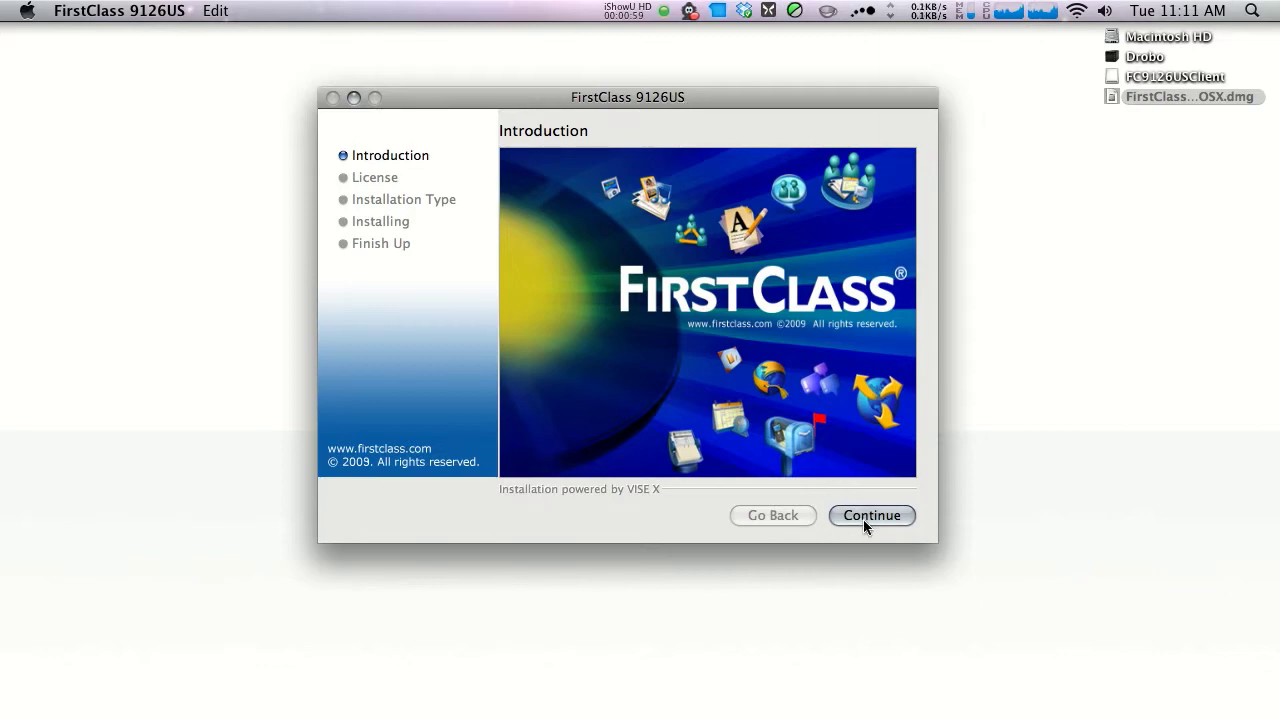
Continue past the introduction, agree to the license and run the Easy Install of the client
{"action": "left_click", "coordinate": [872, 516]}
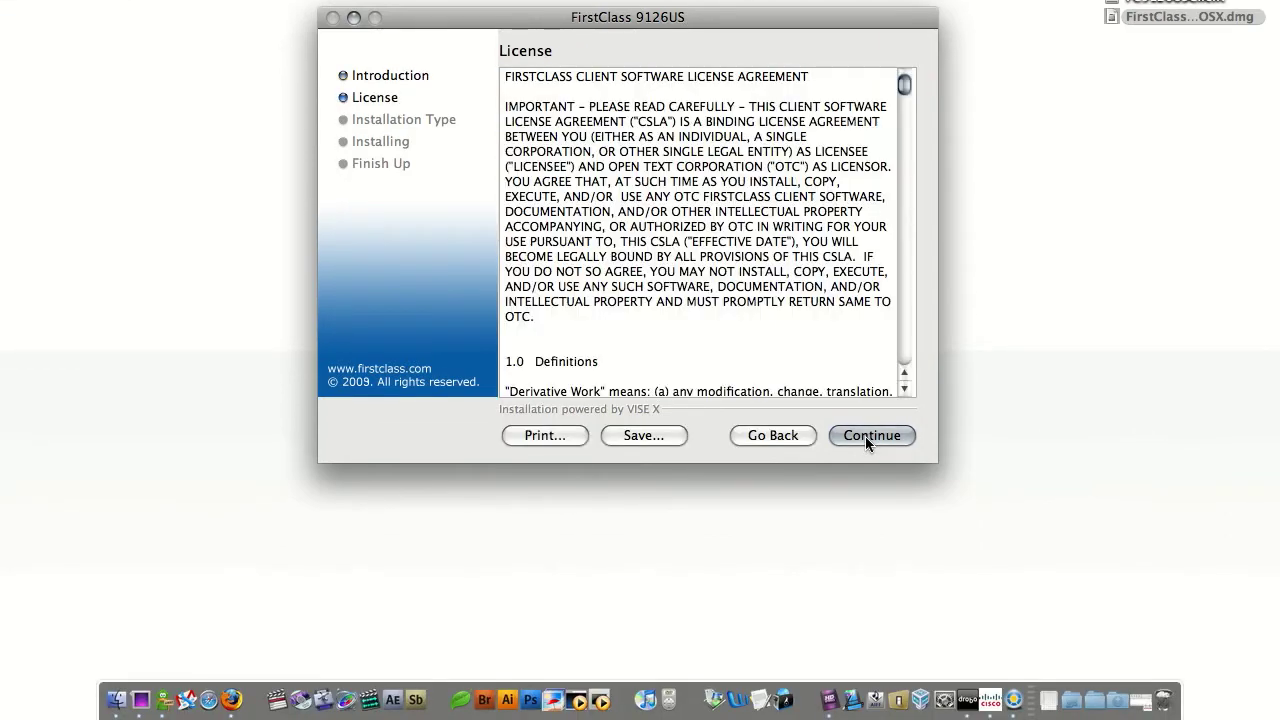
{"action": "left_click", "coordinate": [872, 436]}
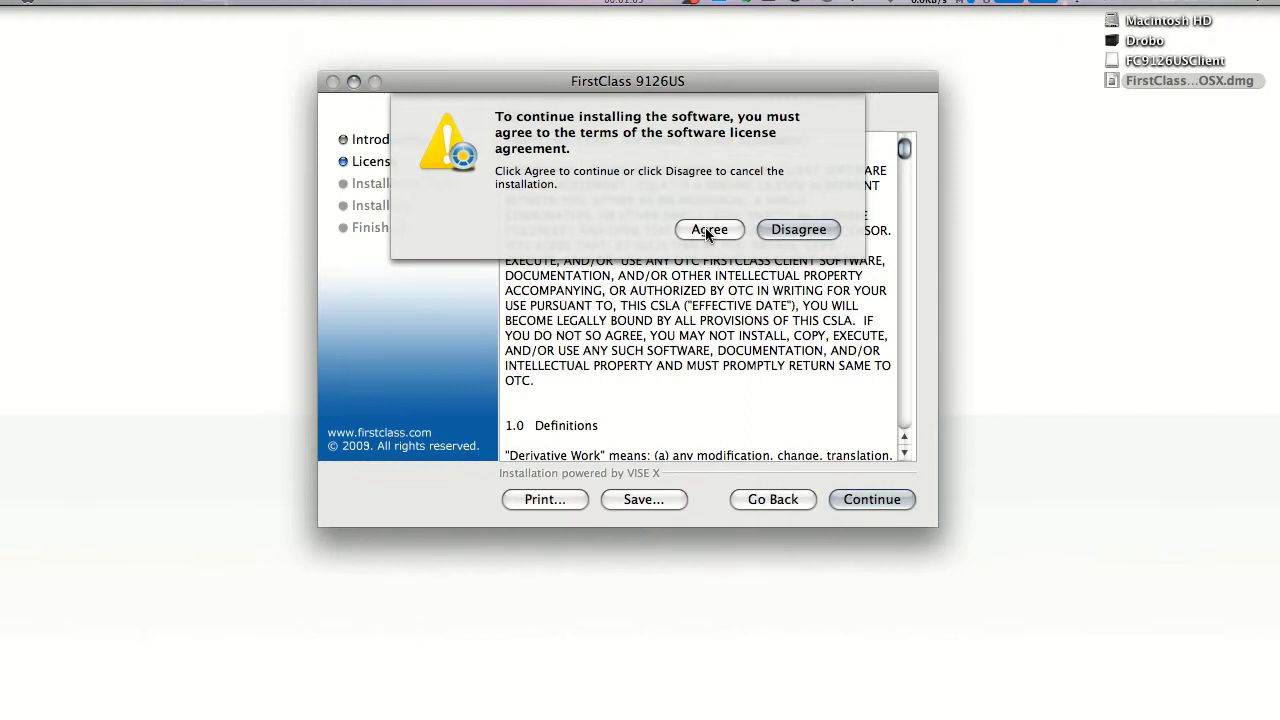
{"action": "left_click", "coordinate": [708, 228]}
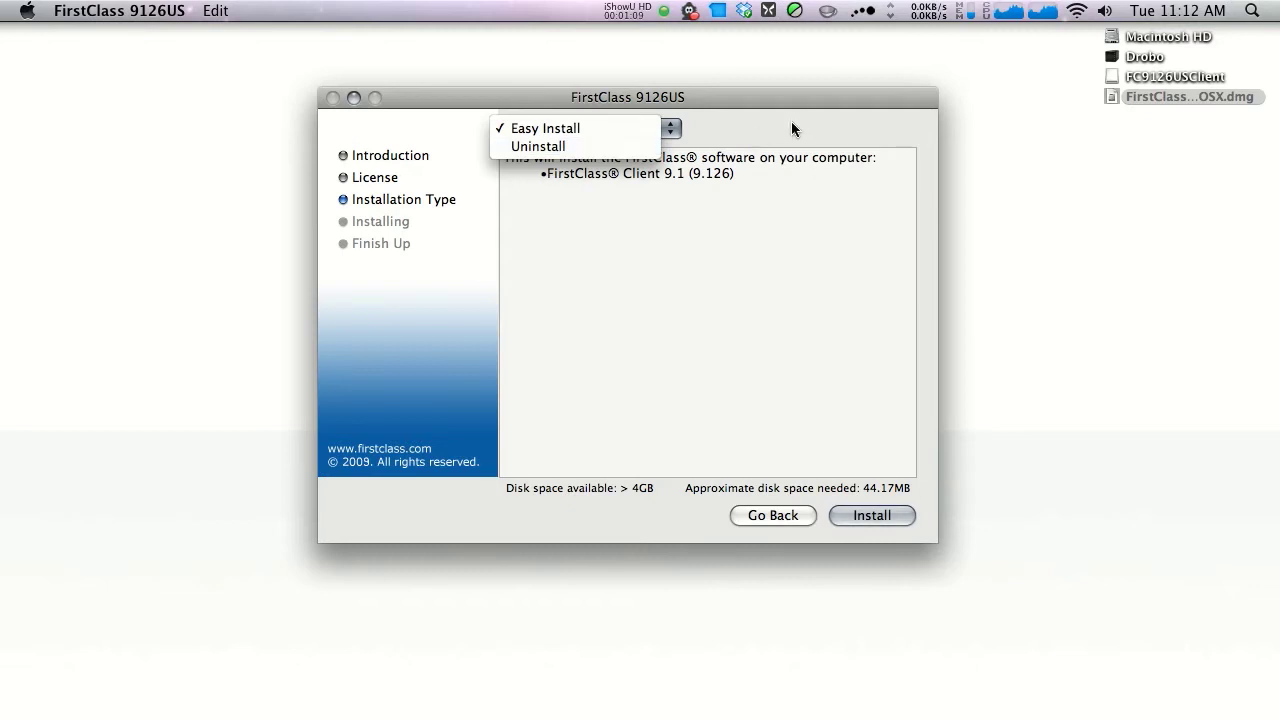
{"action": "left_click", "coordinate": [546, 128]}
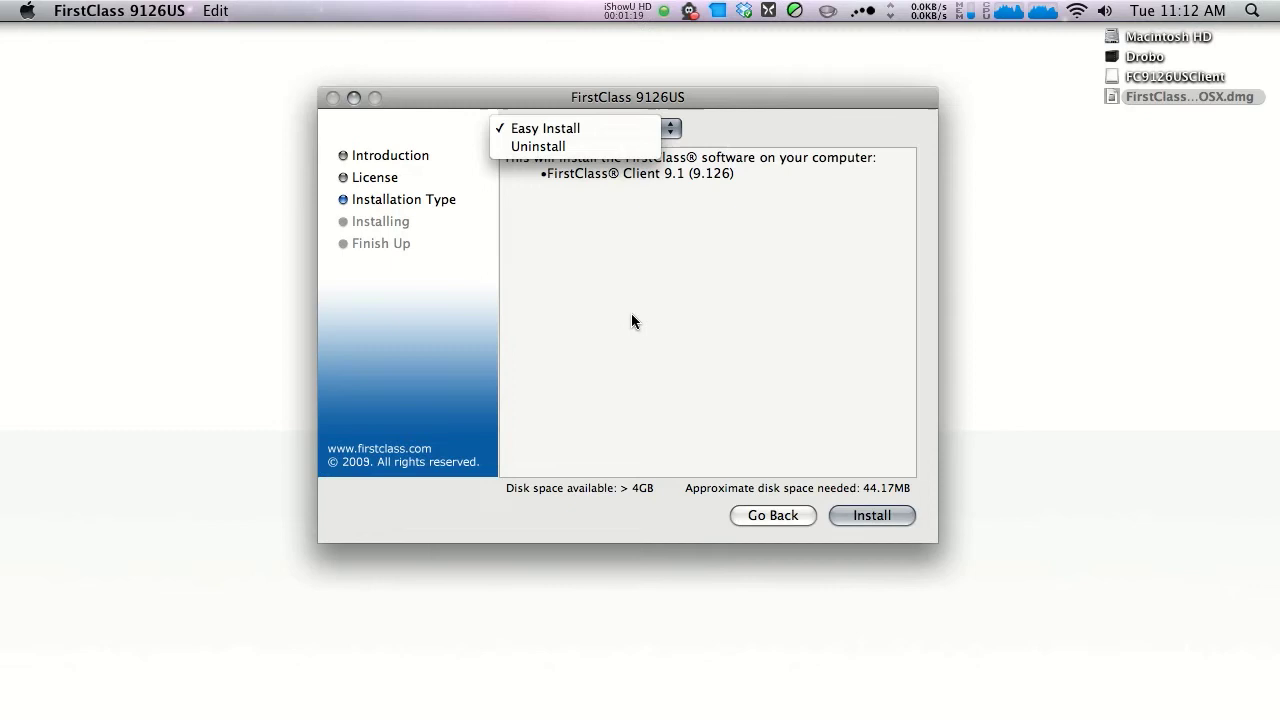
{"action": "mouse_move", "coordinate": [600, 138]}
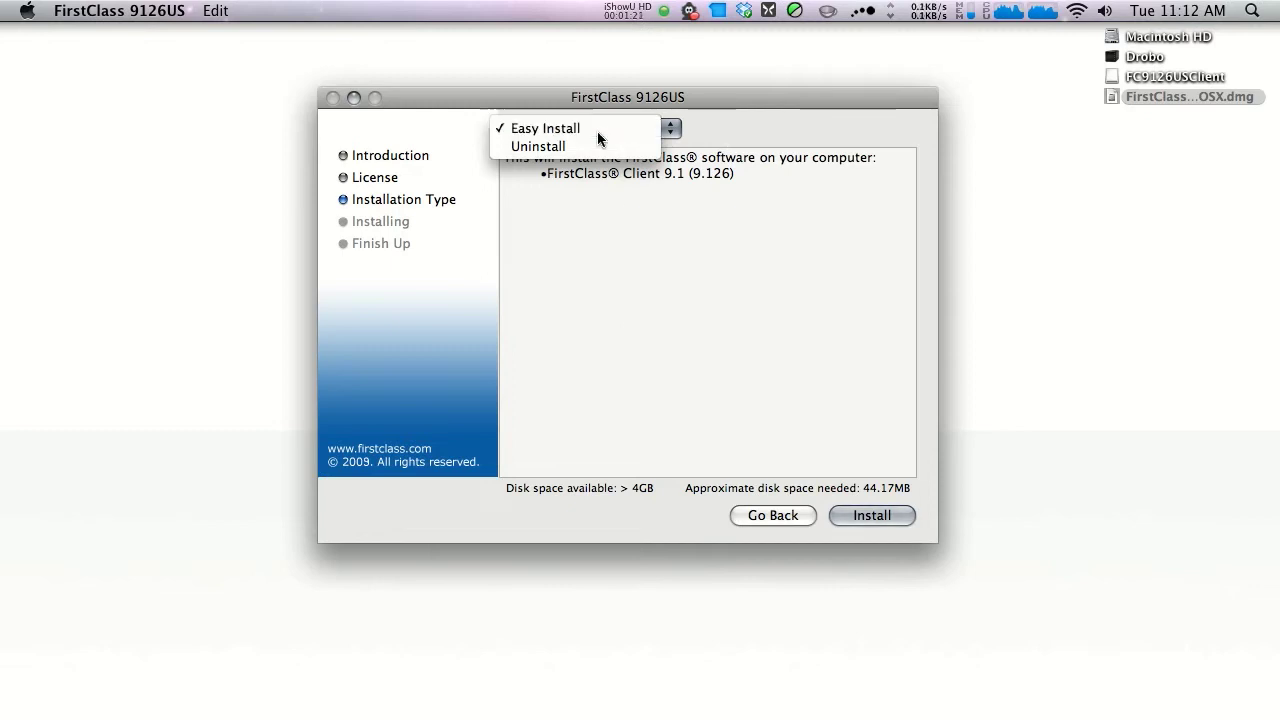
{"action": "left_click", "coordinate": [870, 516]}
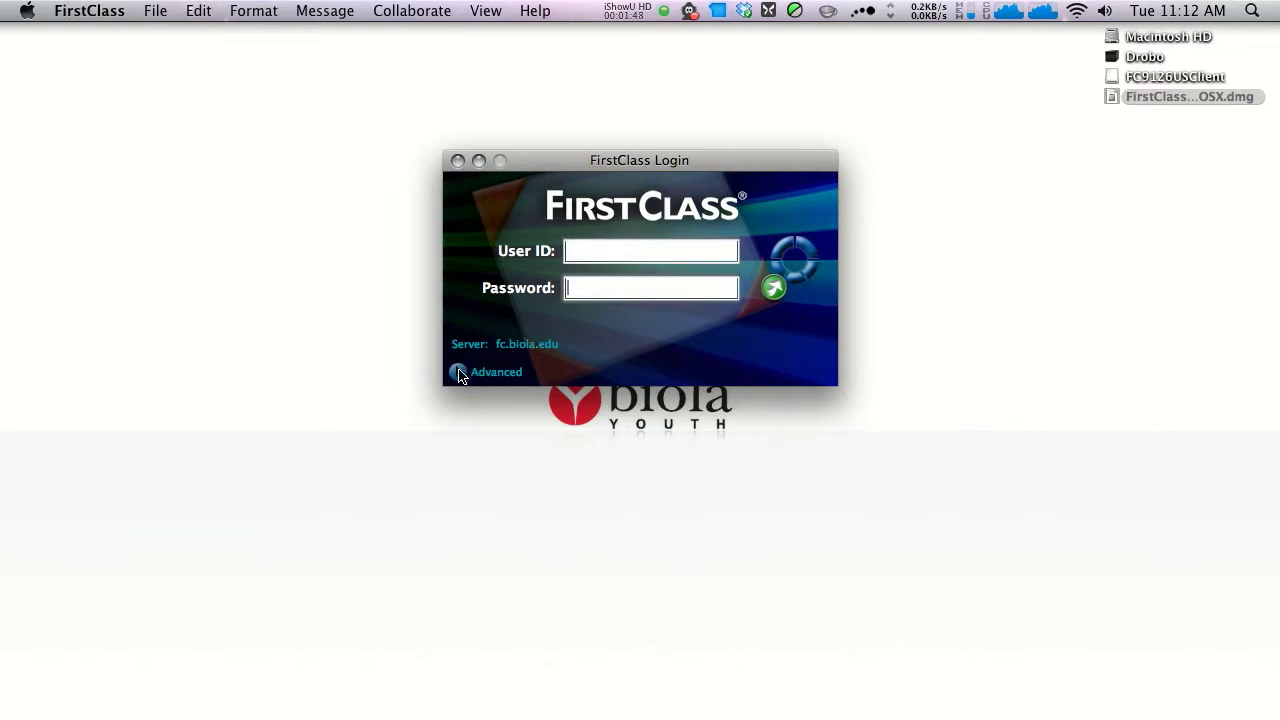
In Advanced > Setup, enter server fc.biola.edu with the user ID and save the service setup
{"action": "left_click", "coordinate": [458, 370]}
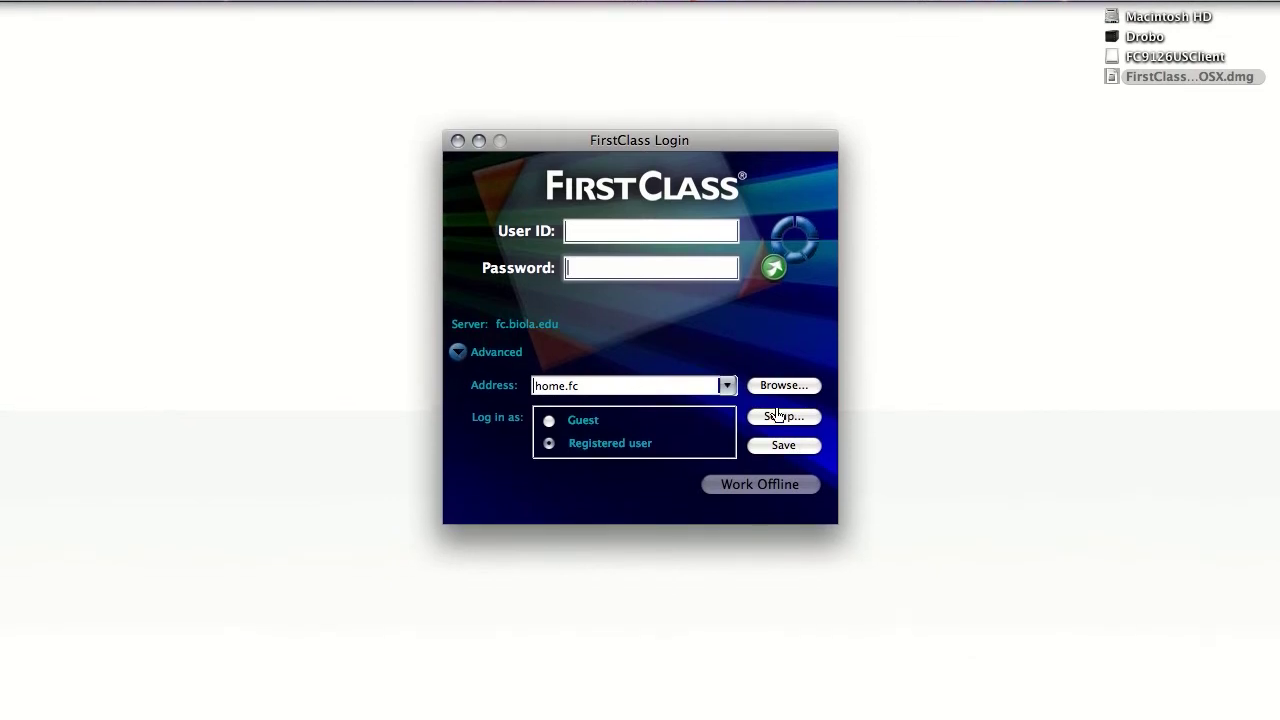
{"action": "left_click", "coordinate": [784, 416]}
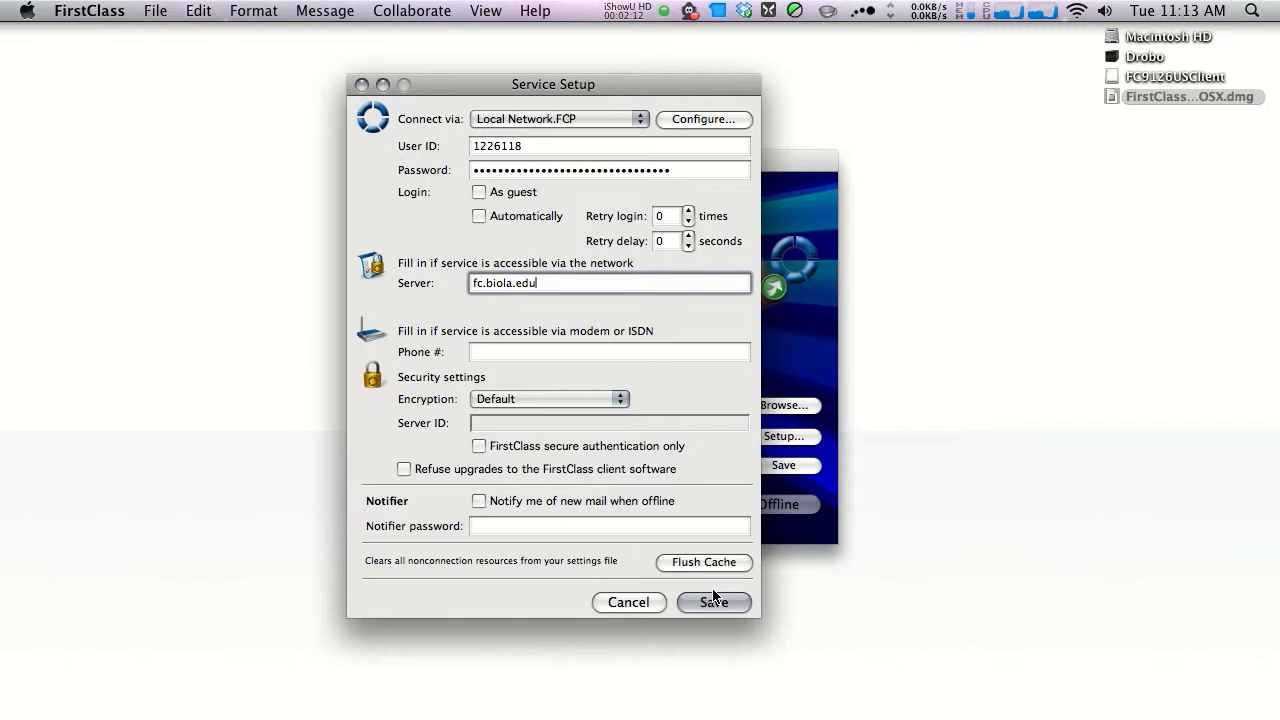
{"action": "left_click", "coordinate": [712, 602]}
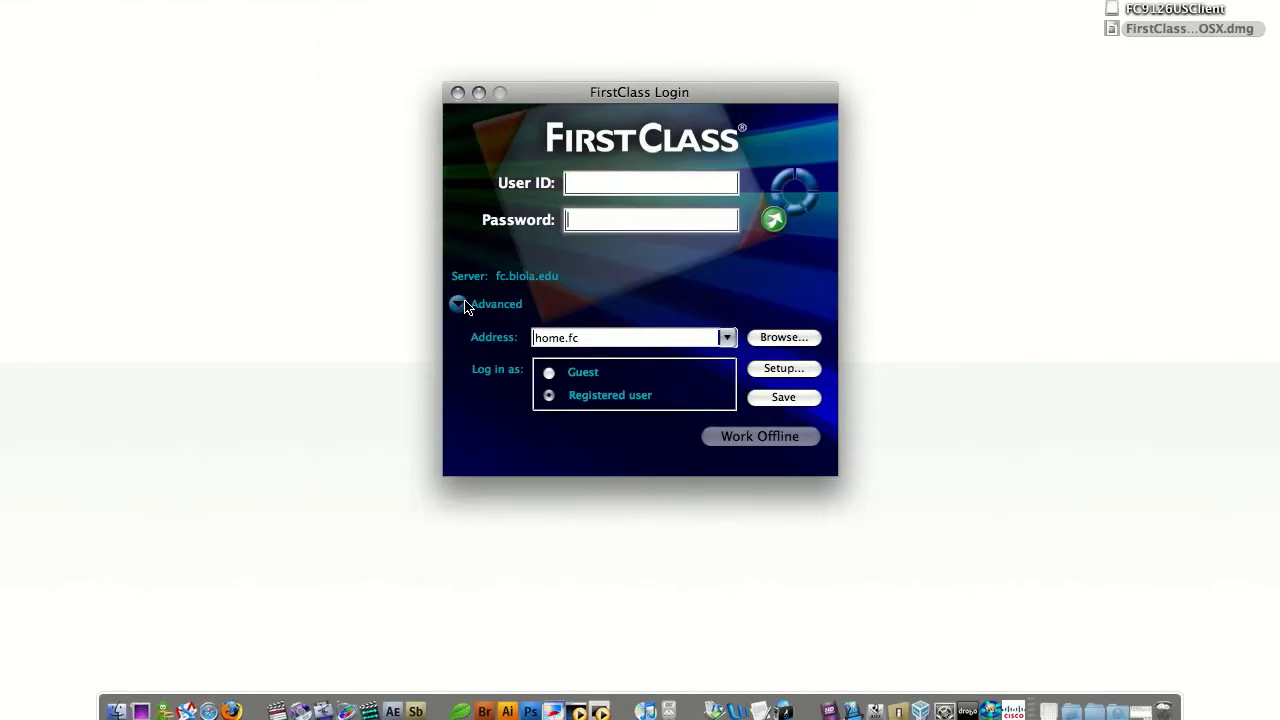
Log in with the Biola User ID and password to the FirstClass desktop, then log off
{"action": "left_click", "coordinate": [456, 304]}
{"action": "type", "text": "1226118"}
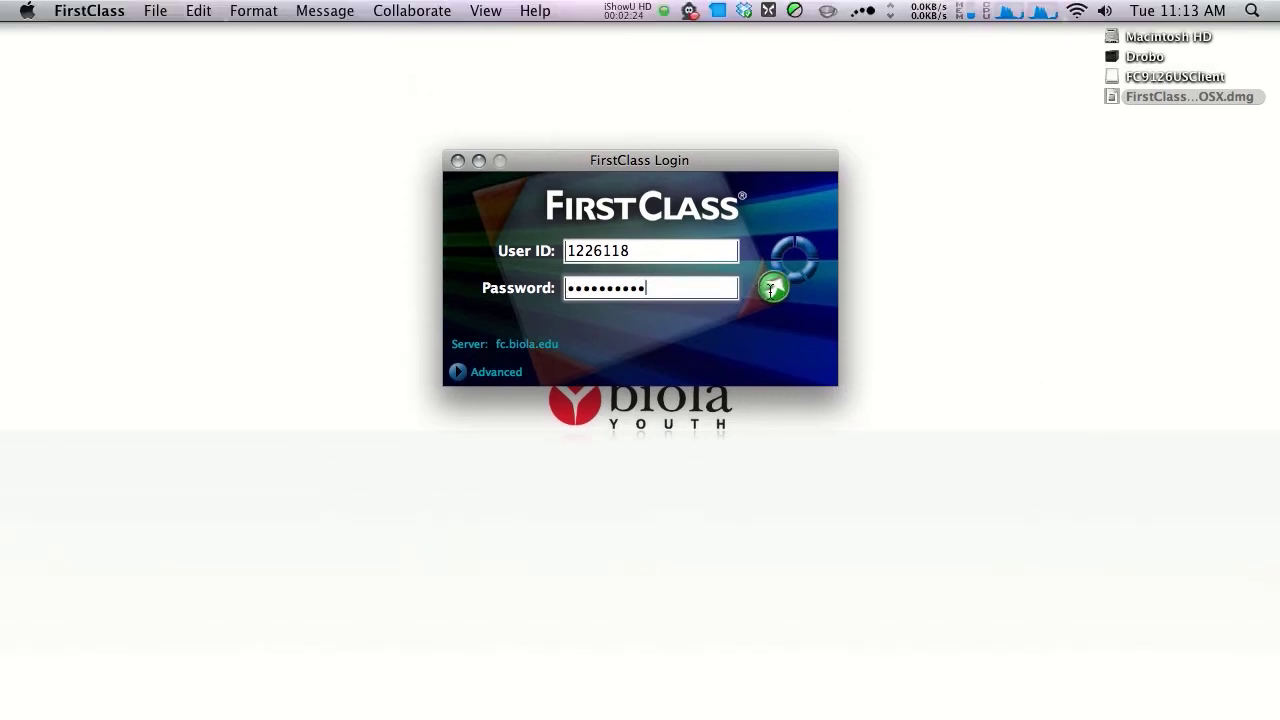
{"action": "left_click", "coordinate": [772, 288]}
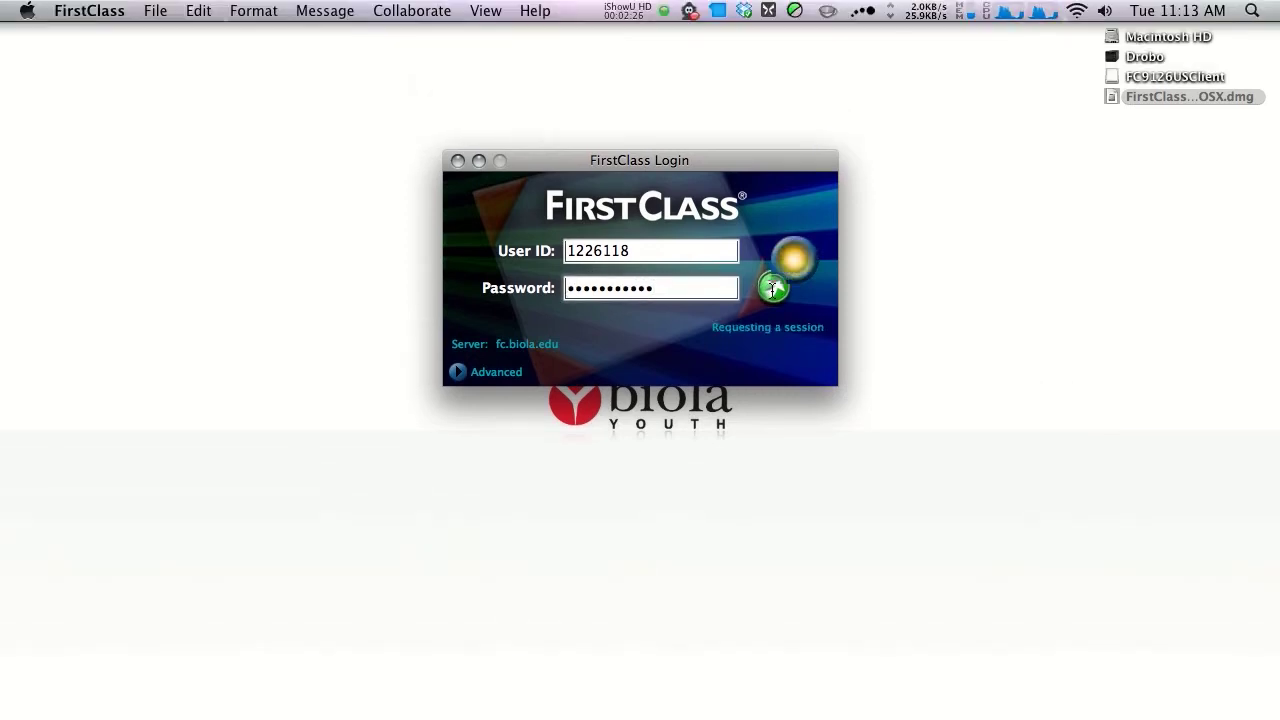
{"action": "left_click", "coordinate": [772, 288]}
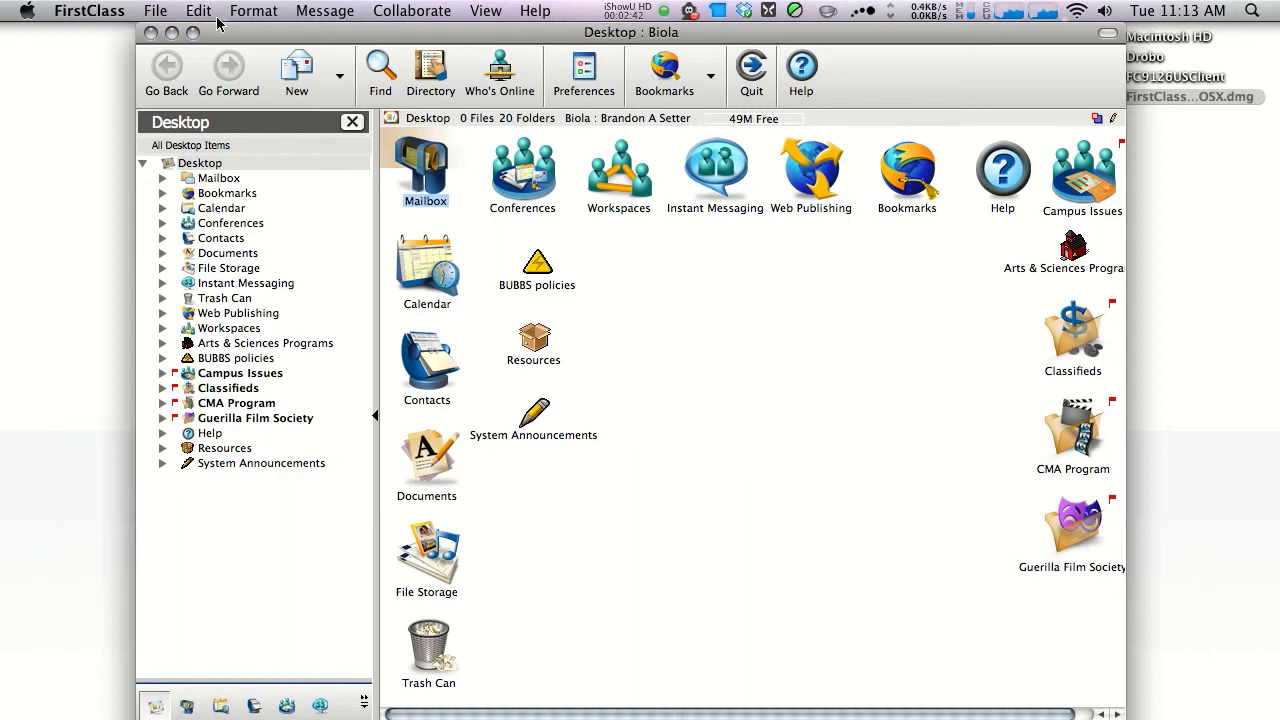
{"action": "left_click", "coordinate": [752, 68]}
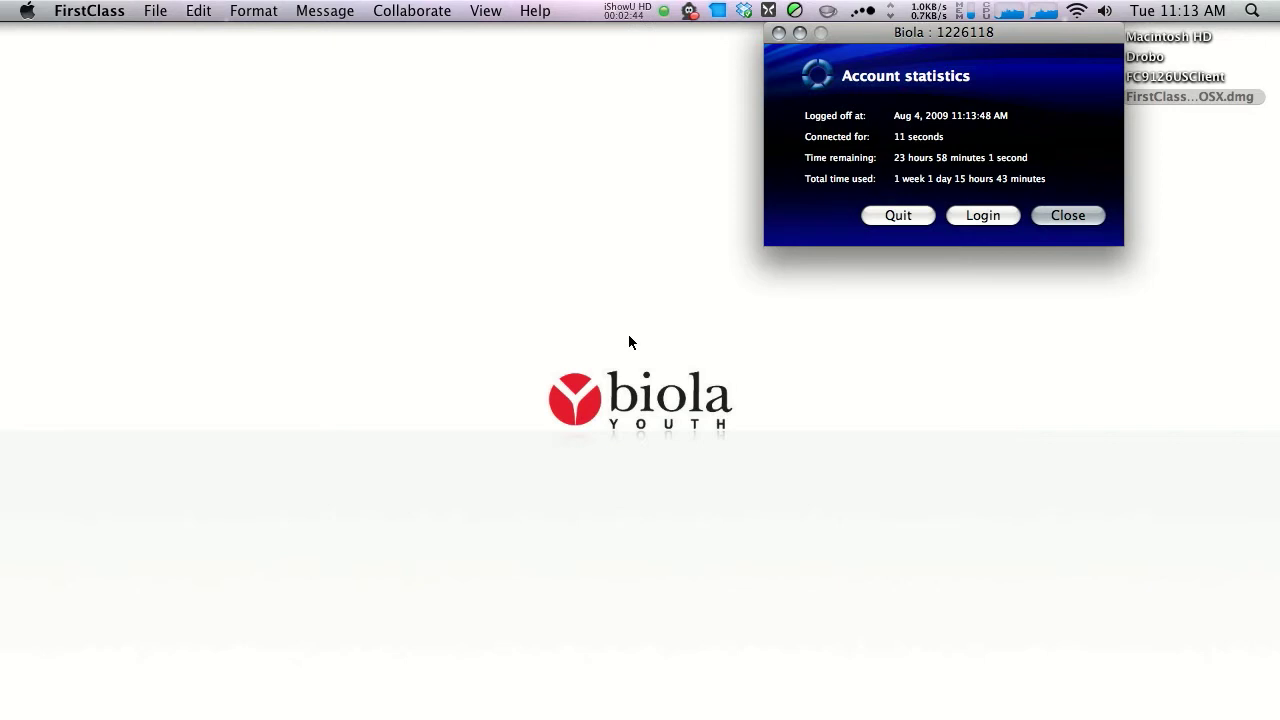
{"action": "mouse_move", "coordinate": [894, 216]}
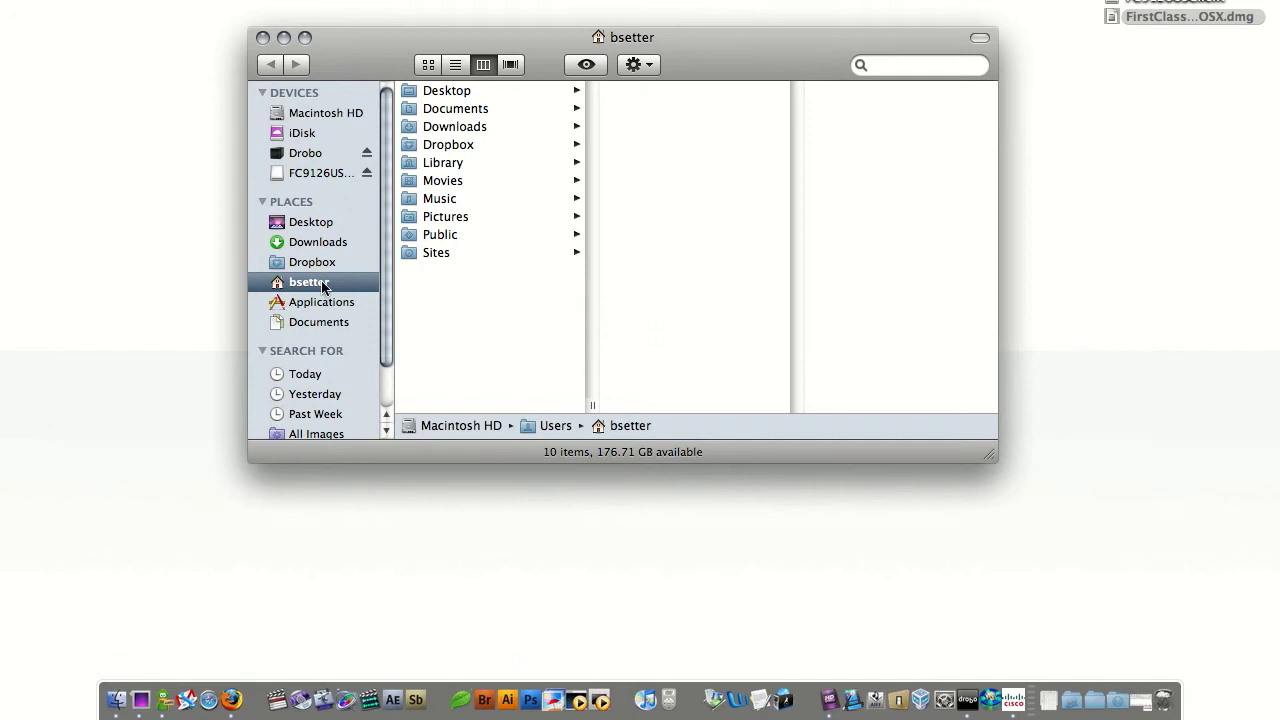
Drag the FirstClass app from the Applications folder onto the Dock
{"action": "left_click", "coordinate": [320, 300]}
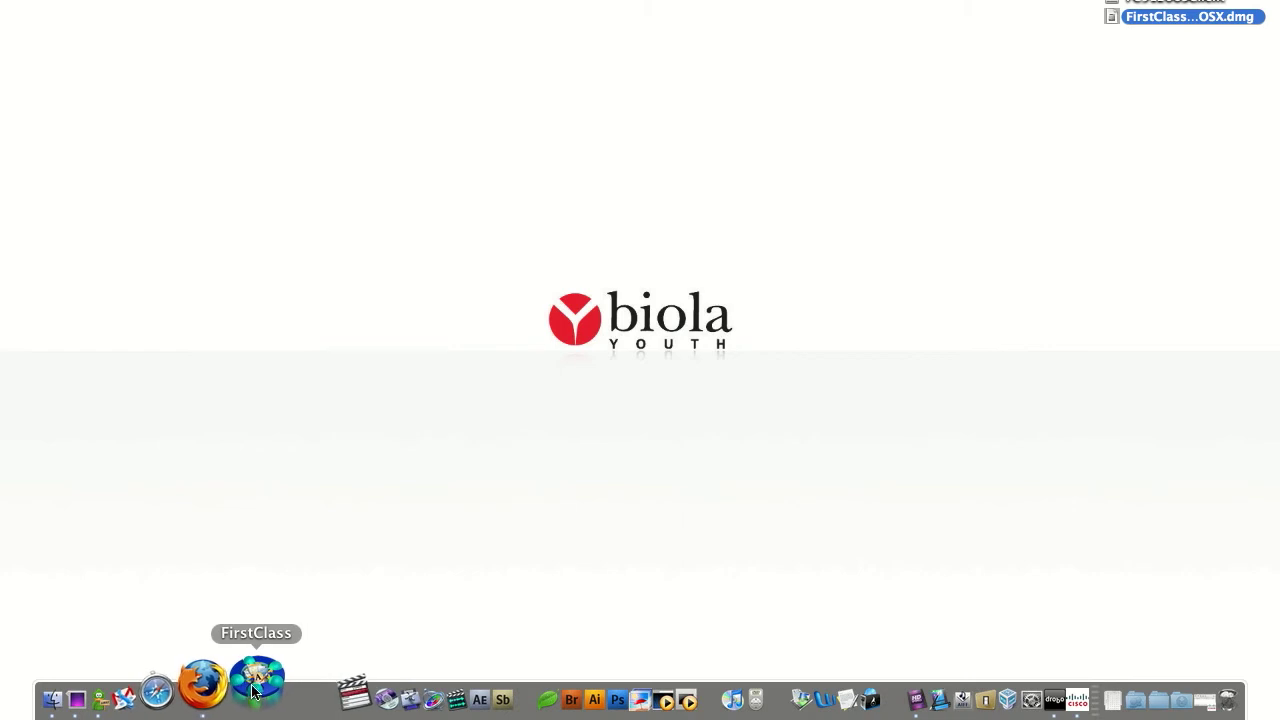
{"action": "mouse_move", "coordinate": [624, 264]}
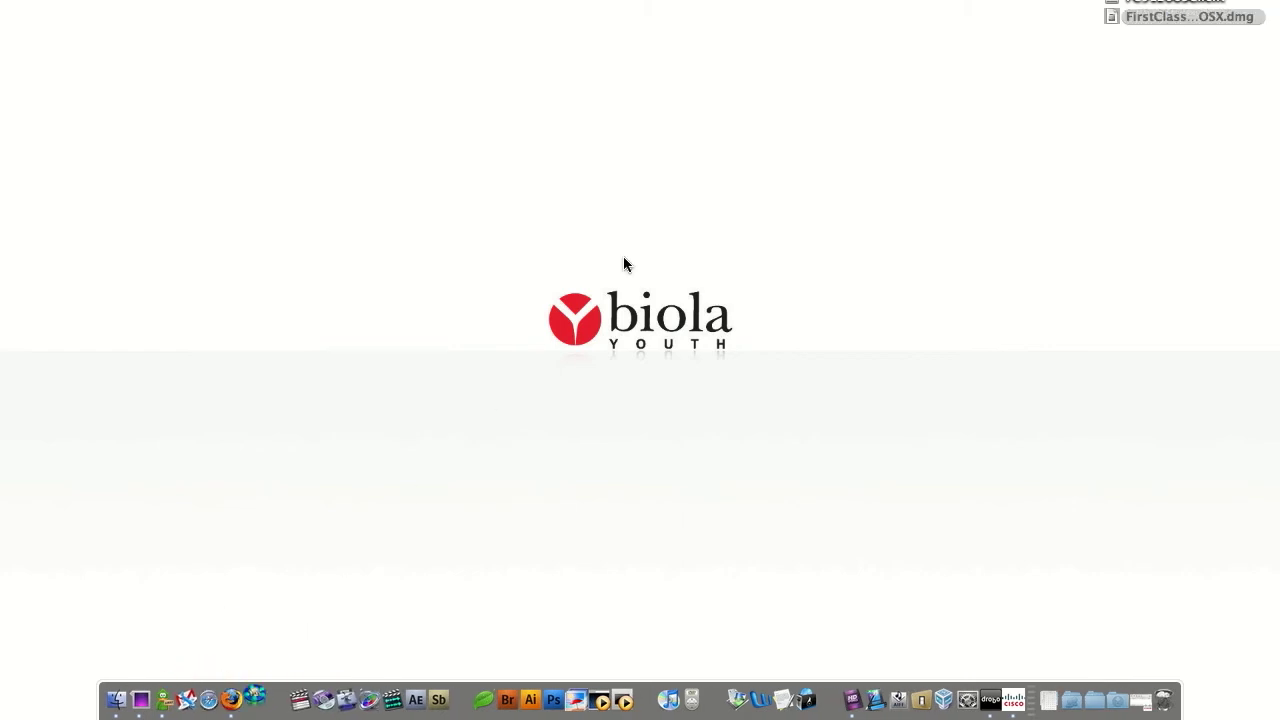